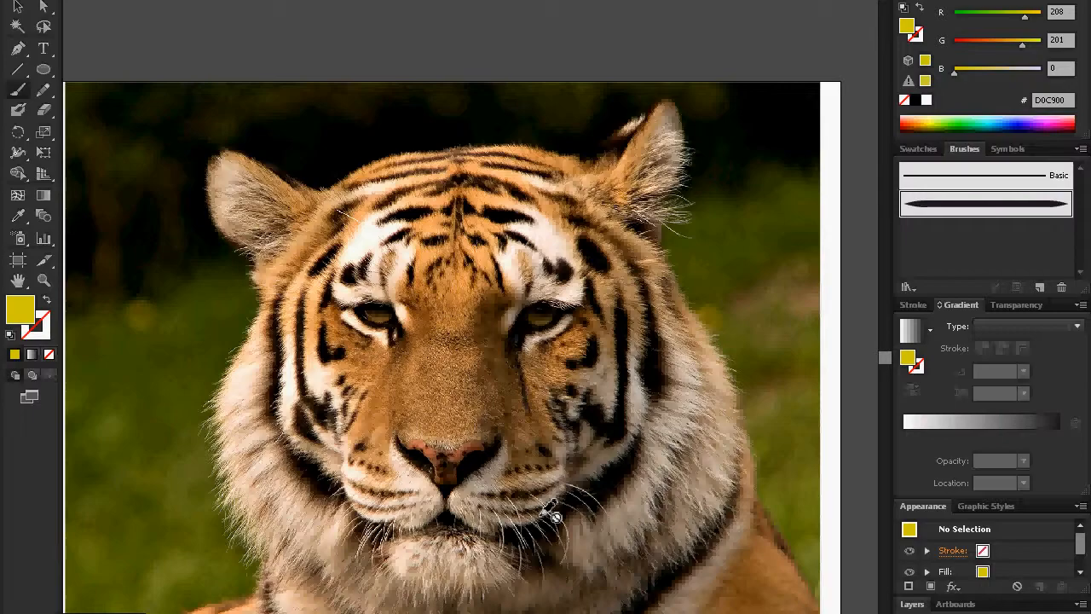
{"action": "mouse_move", "coordinate": [19, 92]}
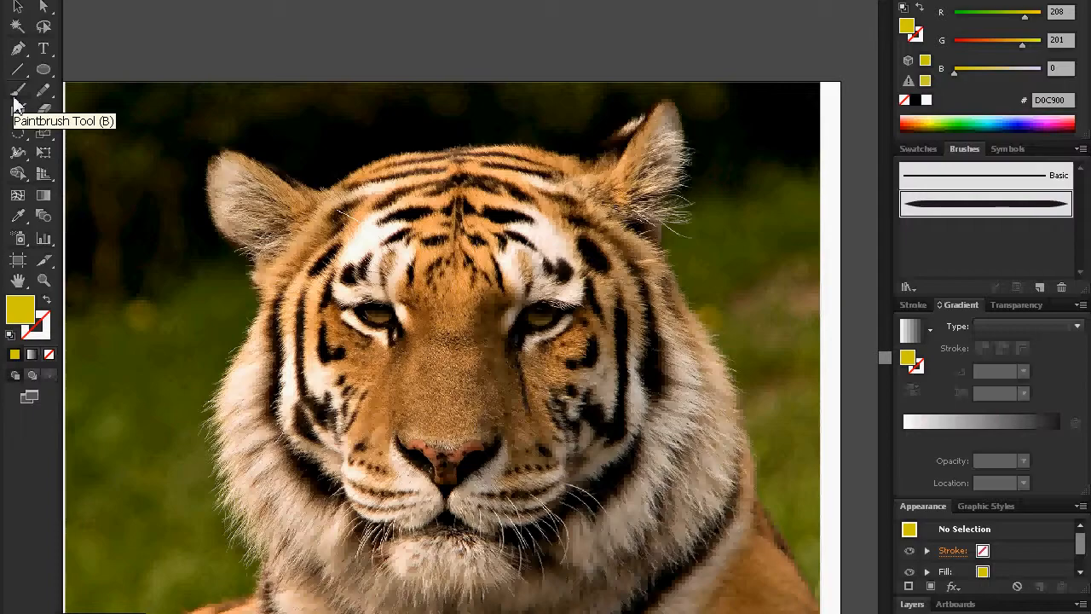
{"action": "mouse_move", "coordinate": [220, 574]}
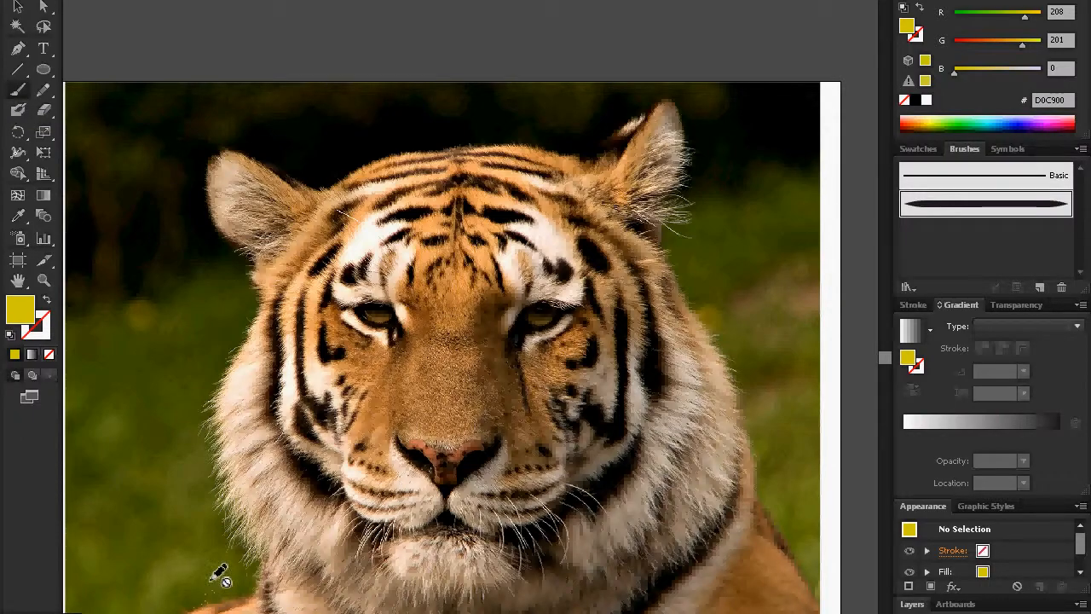
{"action": "mouse_move", "coordinate": [345, 106]}
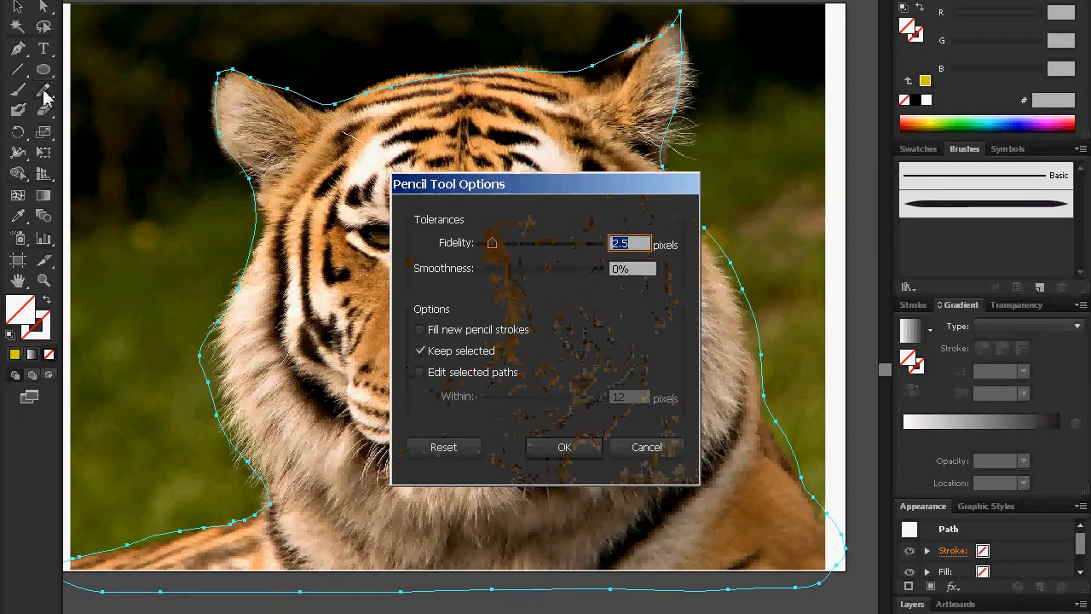
- Enable Edit selected paths in the Pencil tool options, within 12 pixels
{"action": "left_click", "coordinate": [418, 371]}
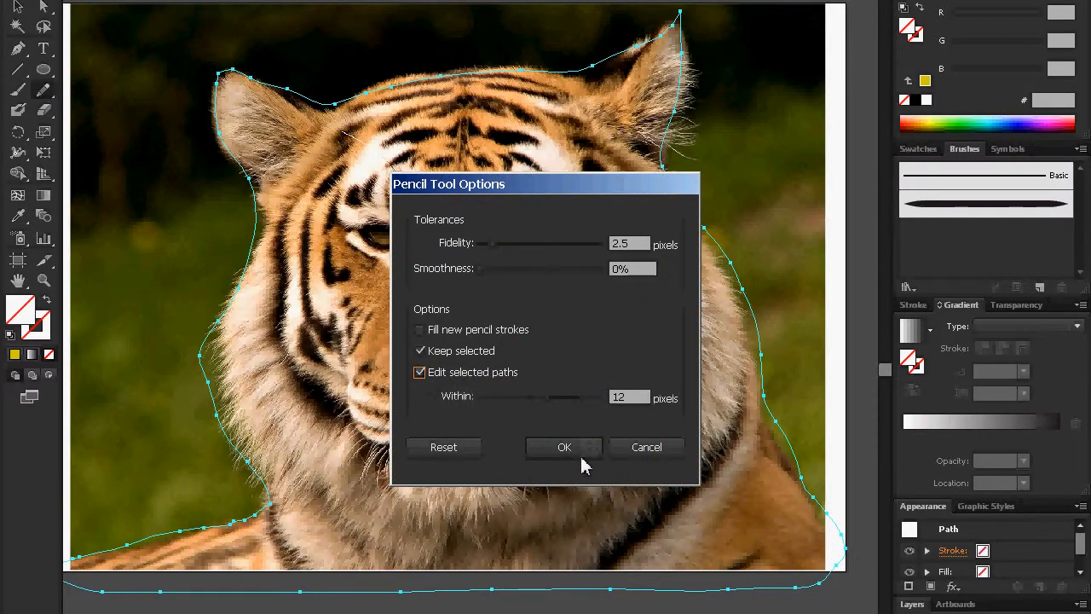
{"action": "left_click", "coordinate": [564, 447]}
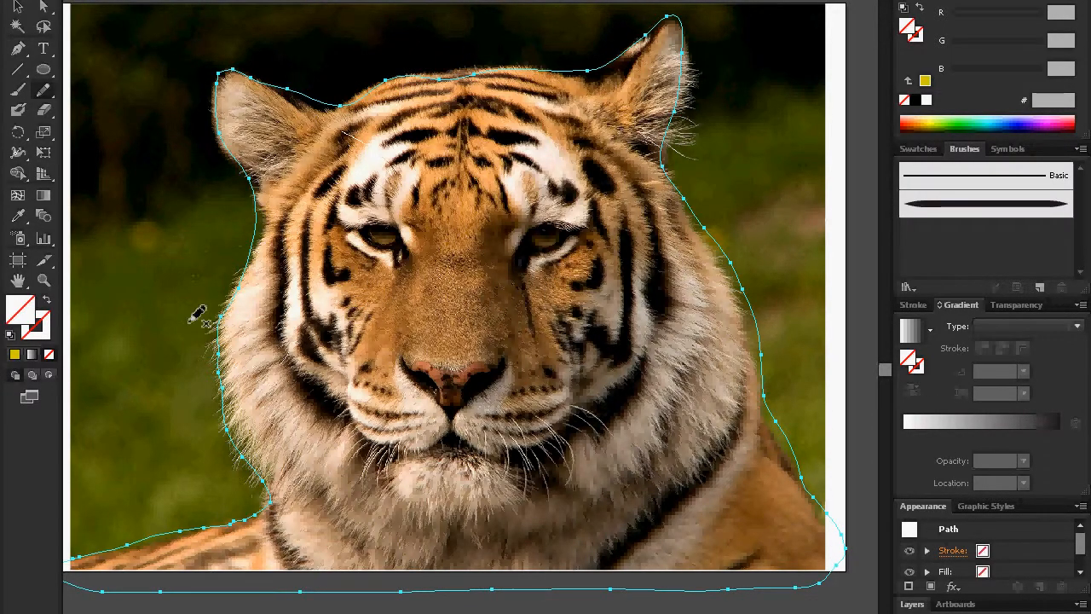
{"action": "mouse_move", "coordinate": [708, 315]}
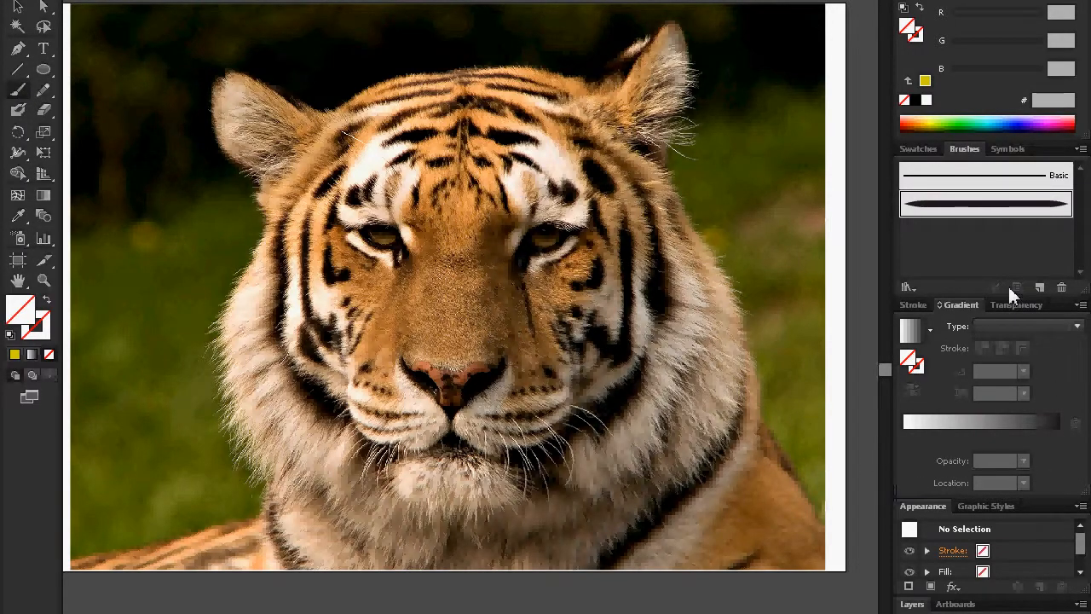
{"action": "mouse_move", "coordinate": [17, 145]}
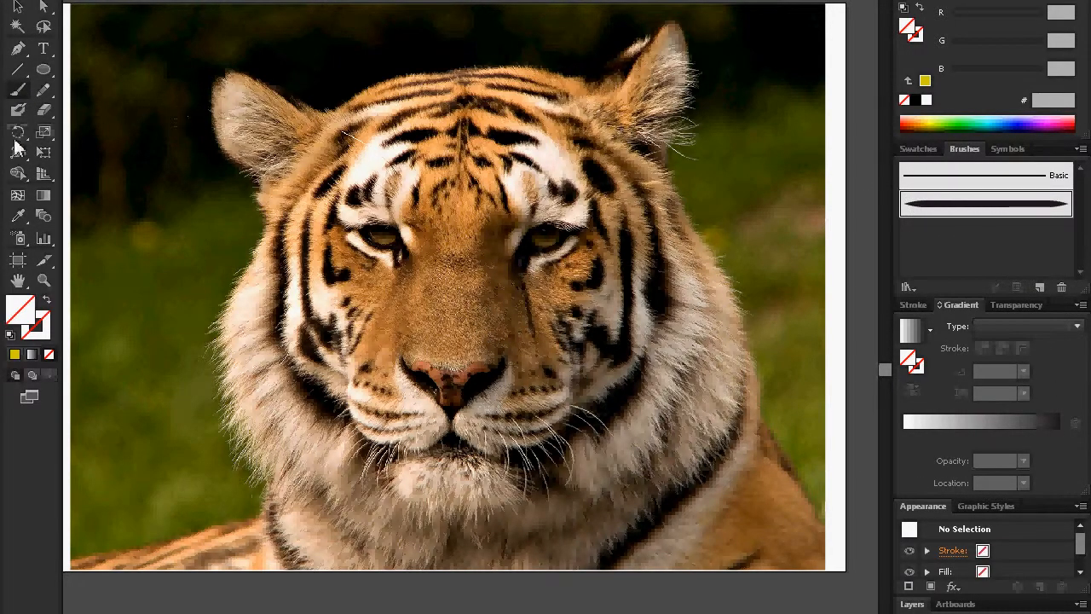
- Start choosing the CC0000 red stroke colour for the tapered brush
{"action": "left_click", "coordinate": [985, 203]}
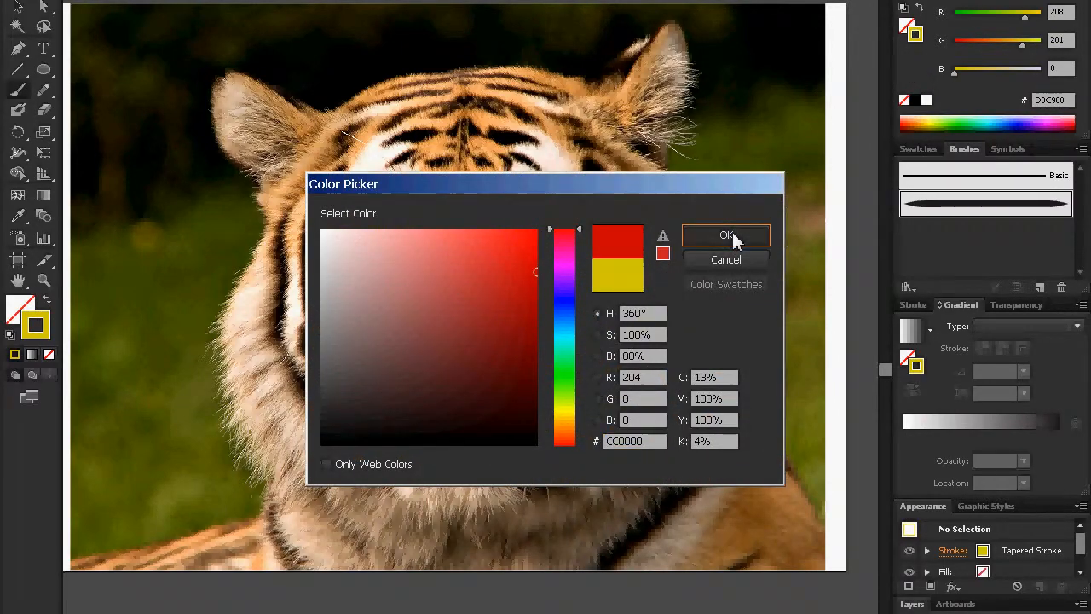
- Accept CC0000 red as the Paintbrush stroke colour
{"action": "left_click", "coordinate": [725, 236]}
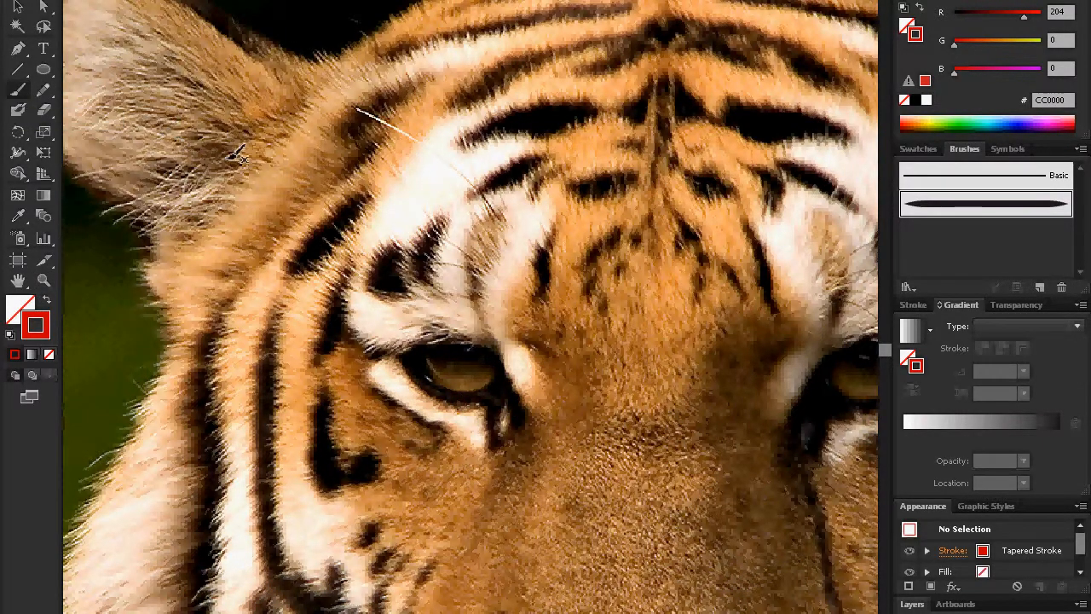
{"action": "mouse_move", "coordinate": [456, 243]}
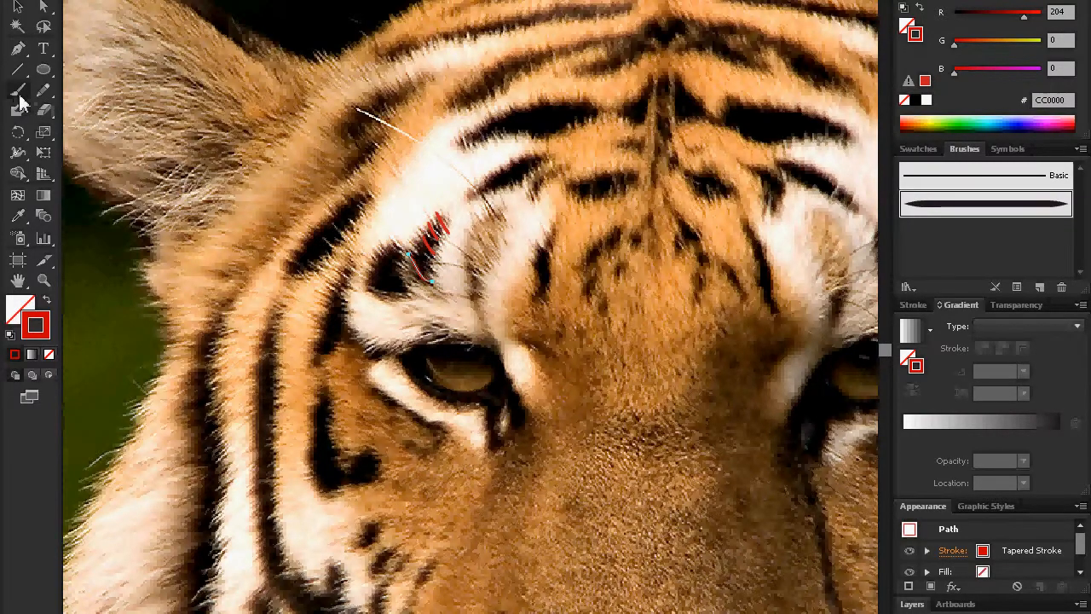
- Turn off Edit Selected Paths in the Paintbrush tool options
{"action": "double_click", "coordinate": [18, 90]}
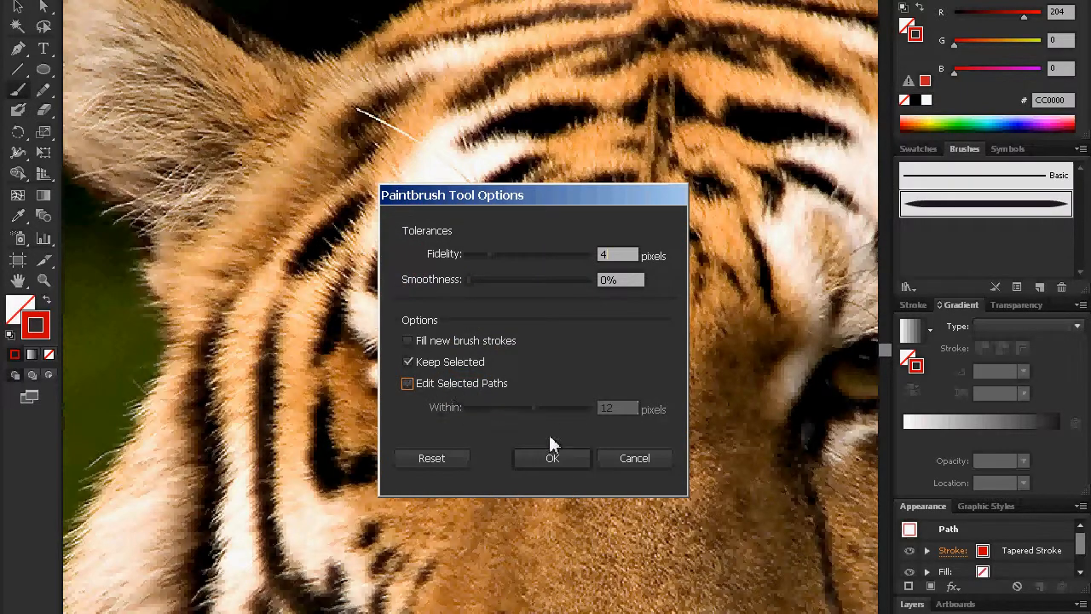
{"action": "left_click", "coordinate": [552, 457]}
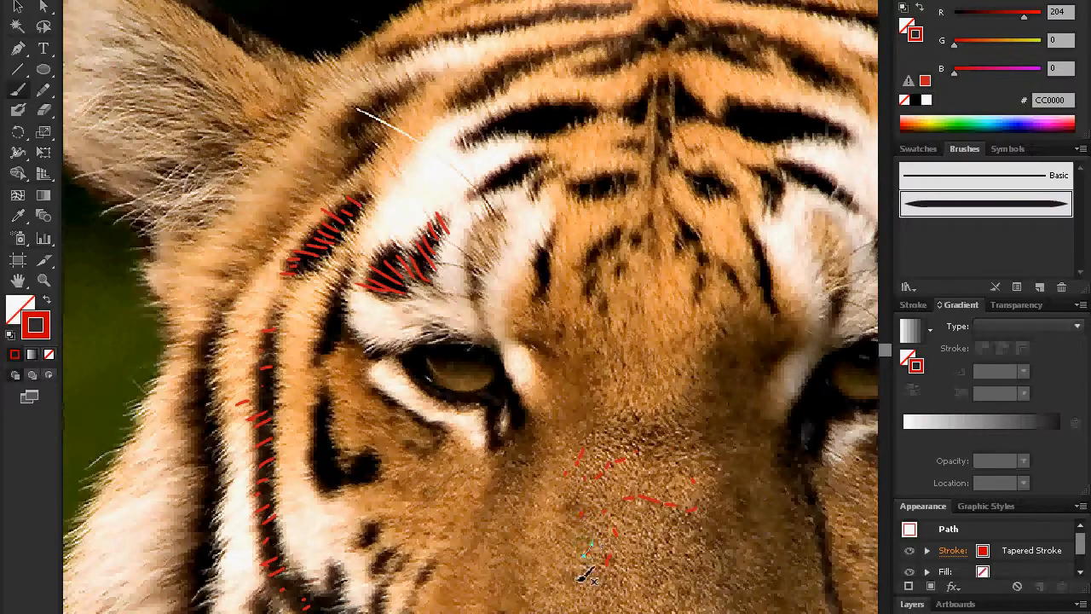
{"action": "mouse_move", "coordinate": [550, 542]}
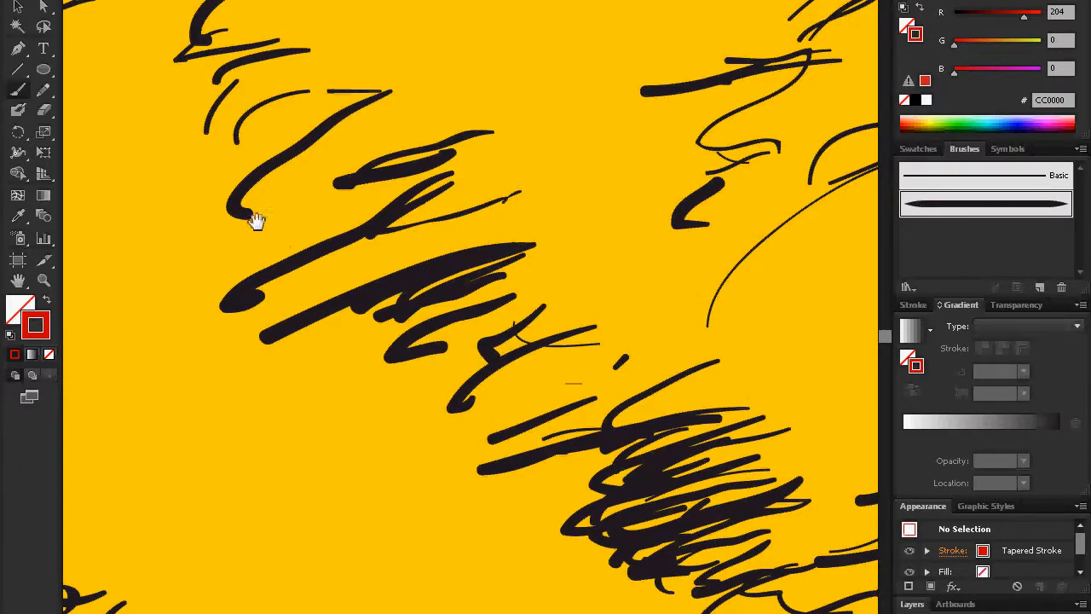
{"action": "mouse_move", "coordinate": [68, 290]}
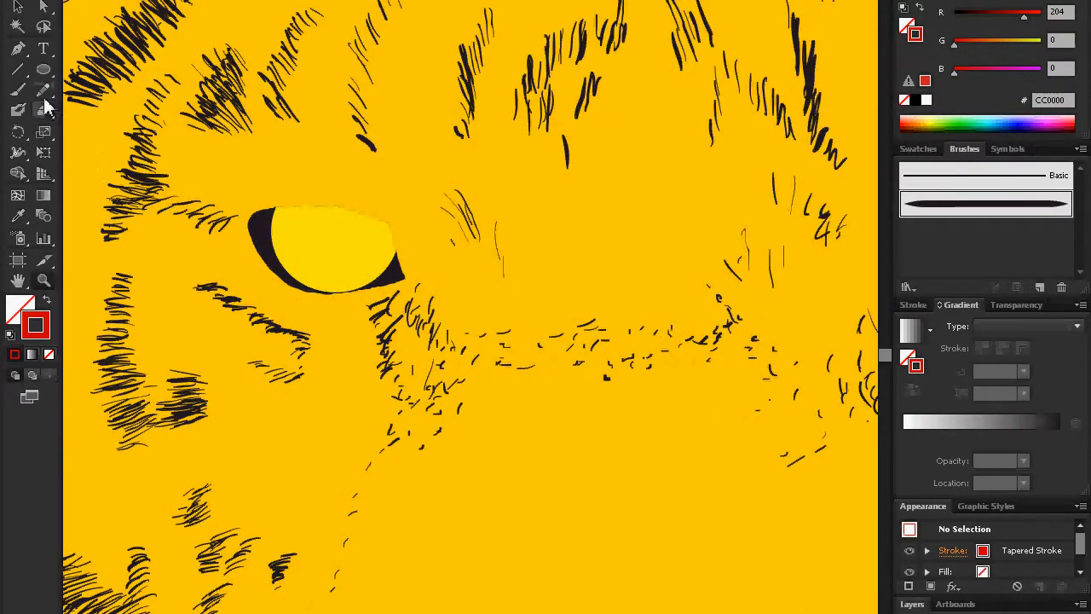
{"action": "mouse_move", "coordinate": [49, 305]}
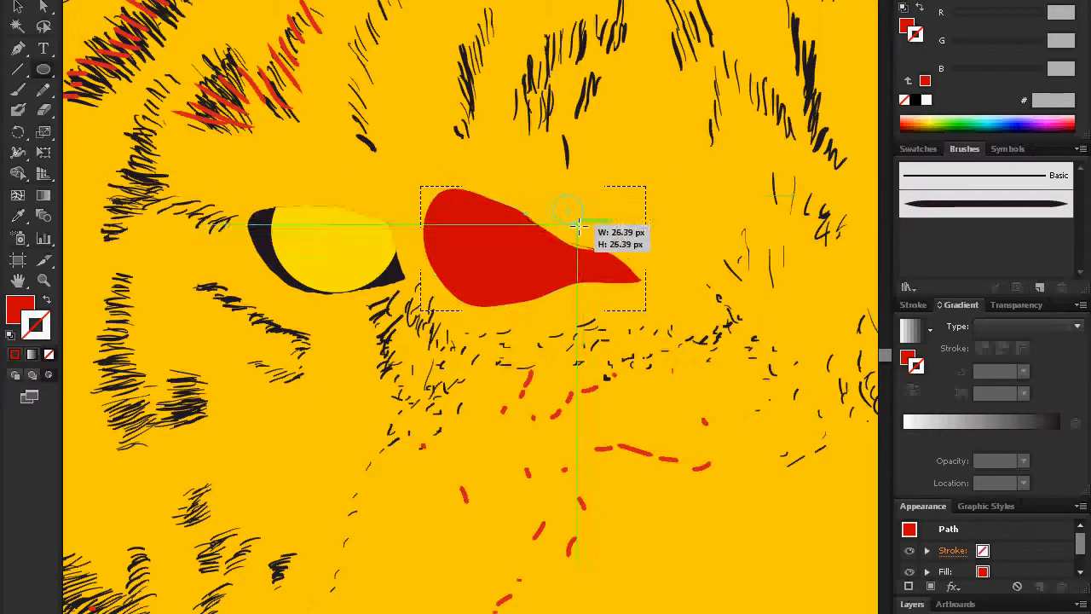
- Draw a circle about 26 px wide over the tiger's eye
{"action": "left_click_drag", "start_coordinate": [579, 226], "coordinate": [469, 341]}
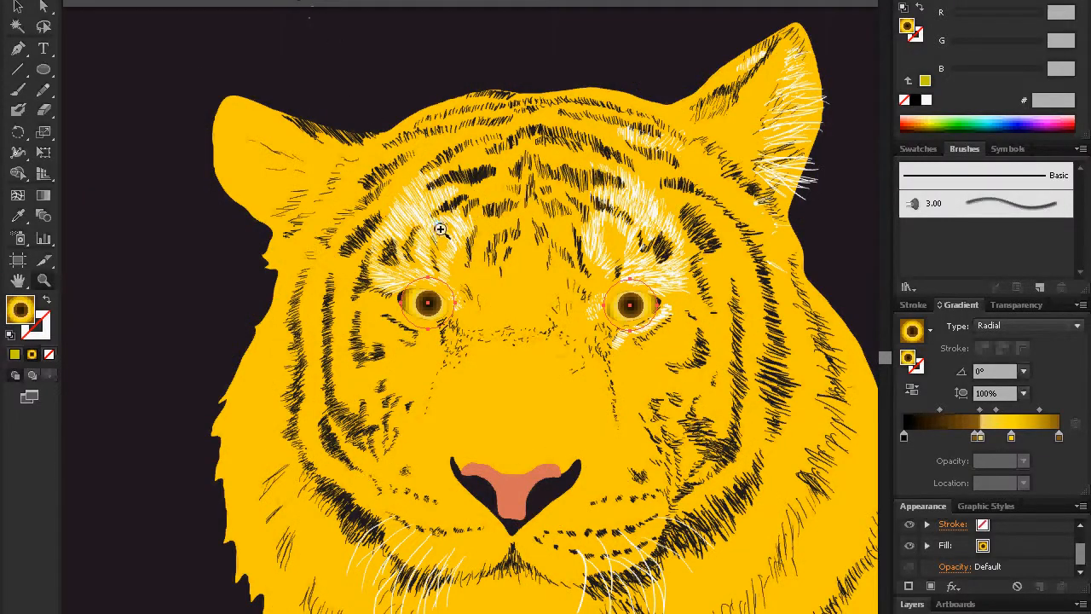
{"action": "mouse_move", "coordinate": [19, 16]}
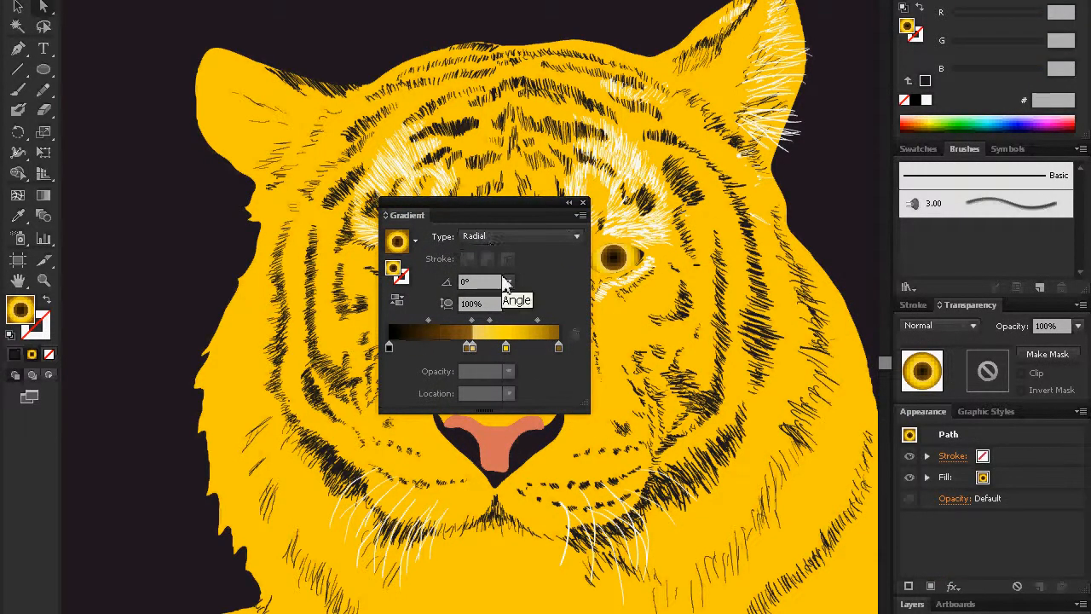
{"action": "mouse_move", "coordinate": [402, 358]}
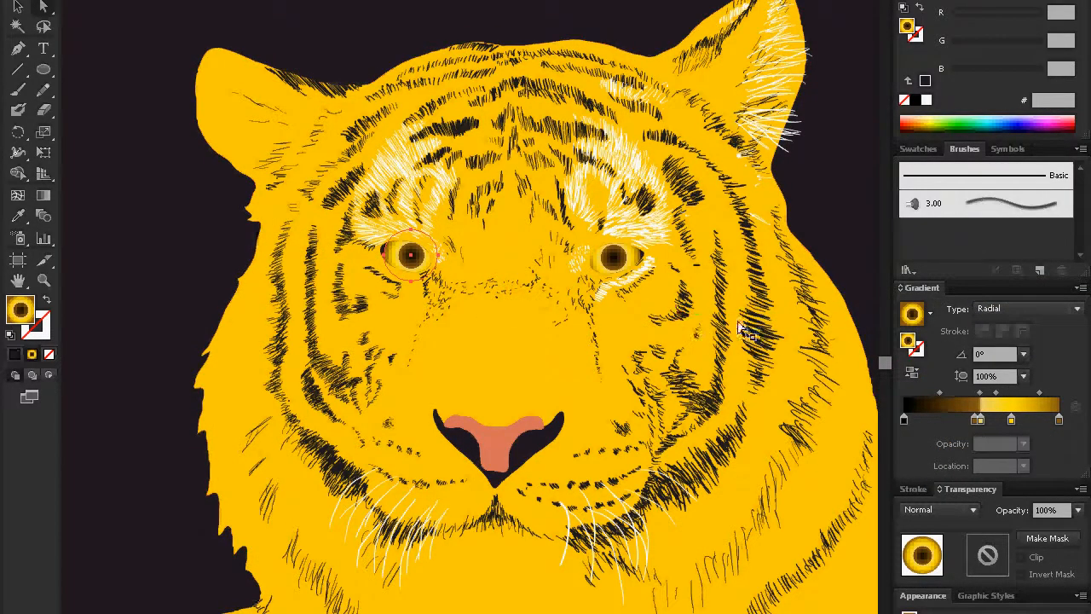
{"action": "mouse_move", "coordinate": [613, 258]}
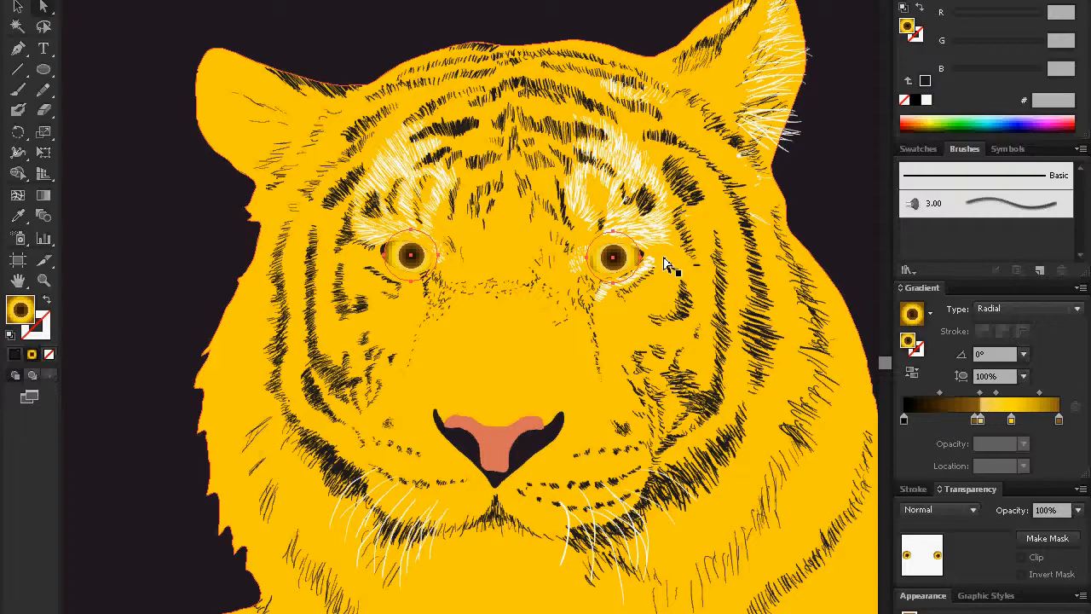
{"action": "mouse_move", "coordinate": [439, 231]}
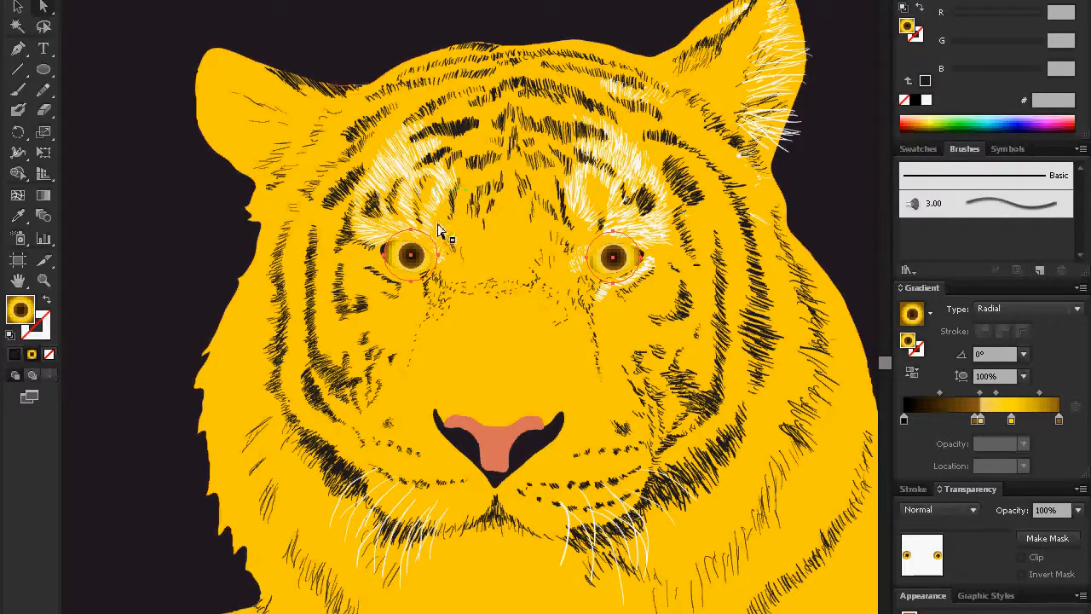
{"action": "mouse_move", "coordinate": [669, 210]}
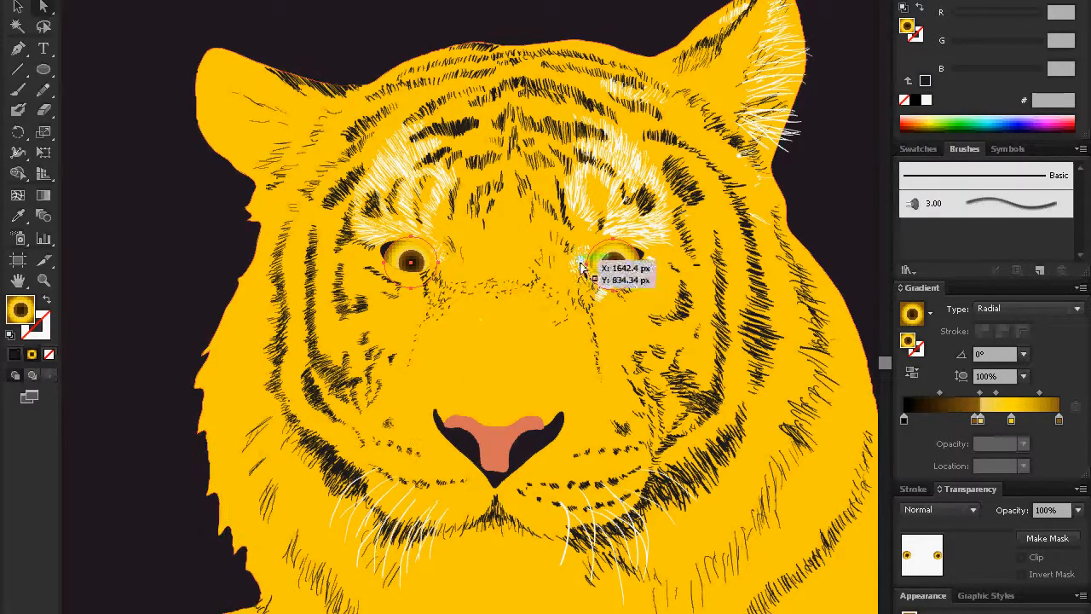
{"action": "mouse_move", "coordinate": [853, 81]}
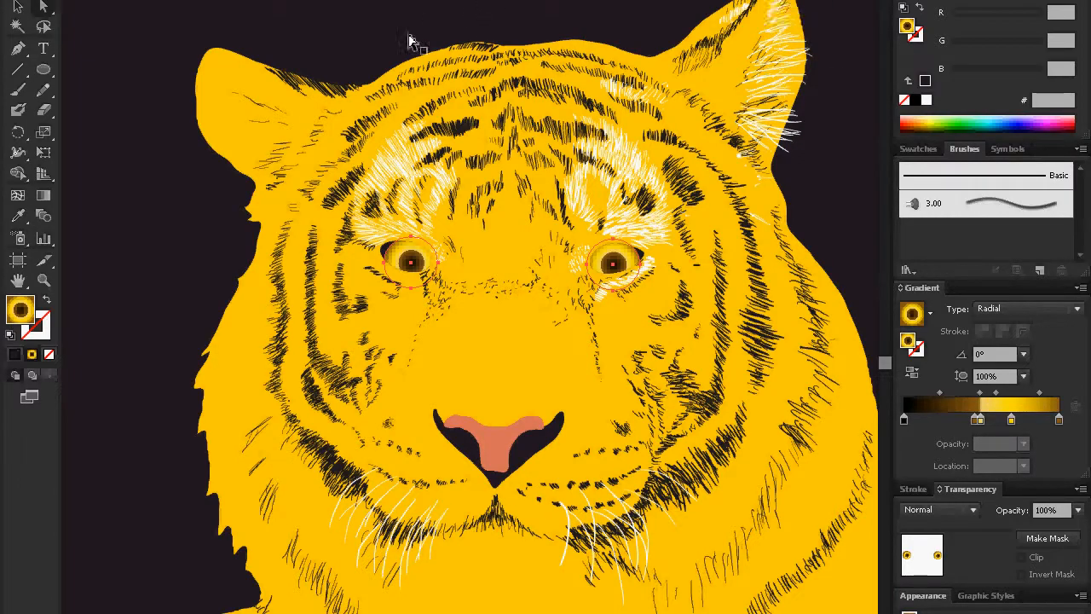
{"action": "mouse_move", "coordinate": [386, 7]}
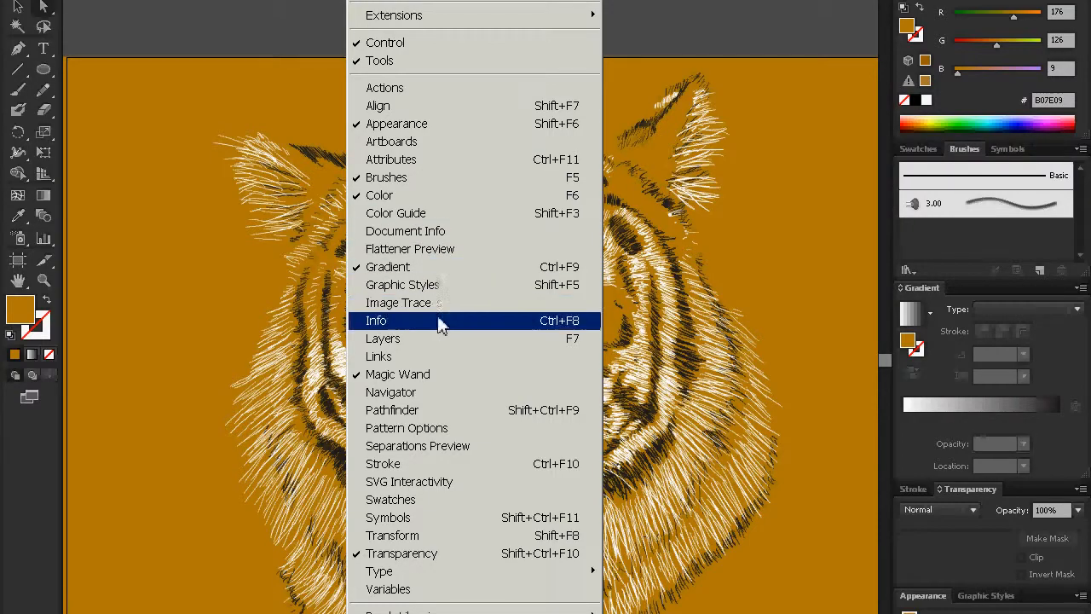
- Show the Layers panel and toggle Layer 2's white fur visibility off and on
{"action": "left_click", "coordinate": [376, 319]}
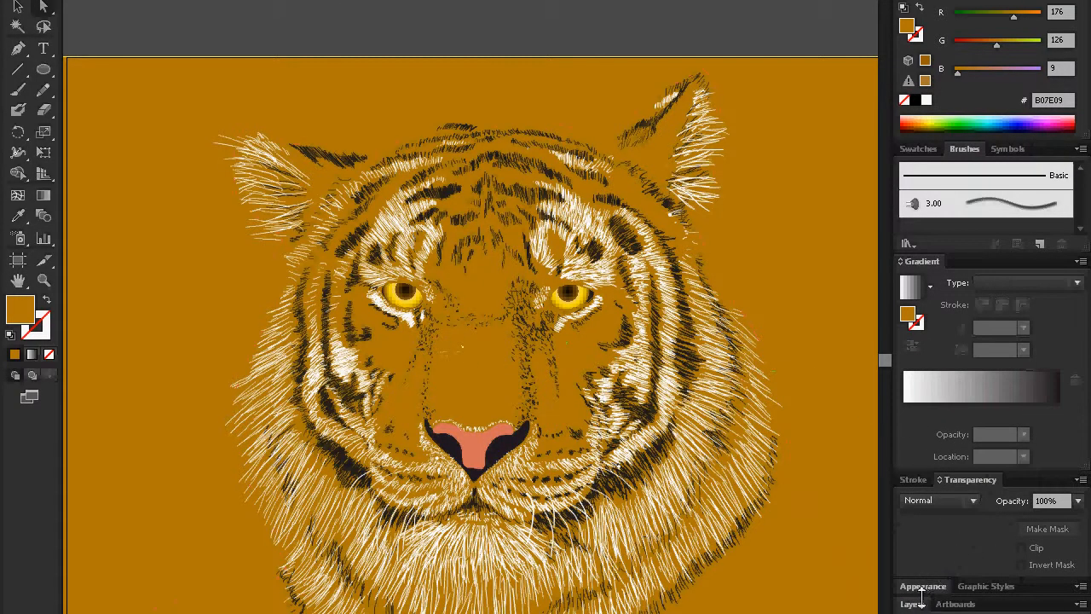
{"action": "left_click", "coordinate": [908, 604]}
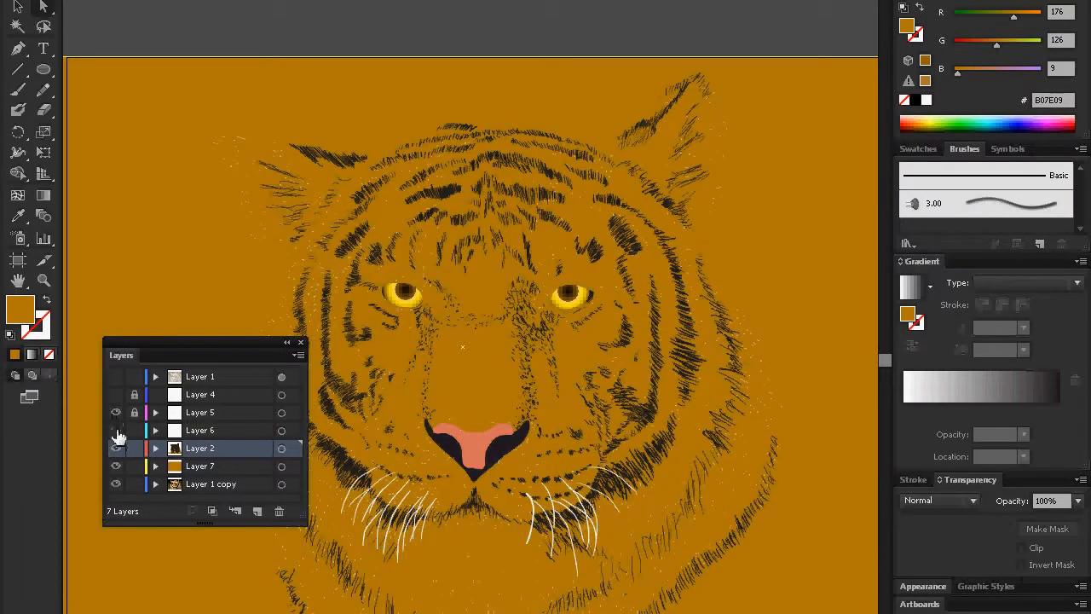
{"action": "left_click", "coordinate": [116, 448]}
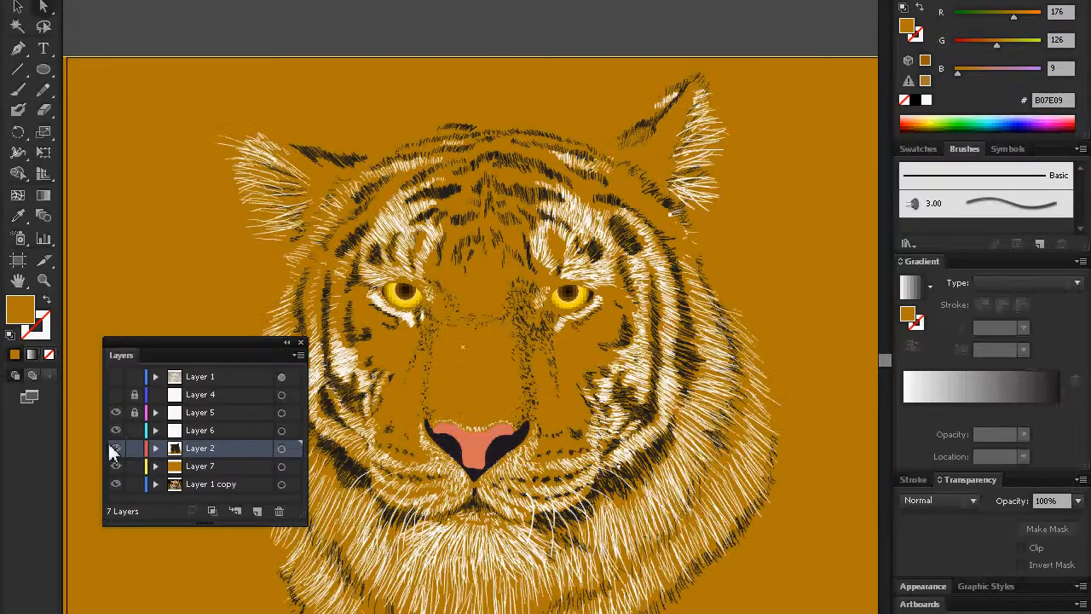
{"action": "left_click", "coordinate": [116, 447]}
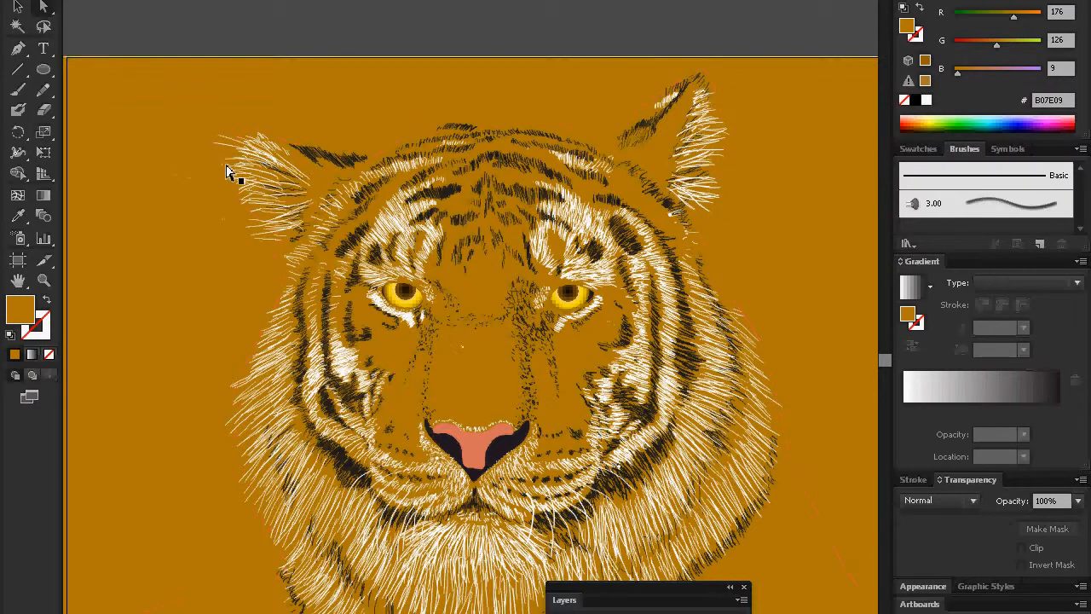
{"action": "mouse_move", "coordinate": [332, 191]}
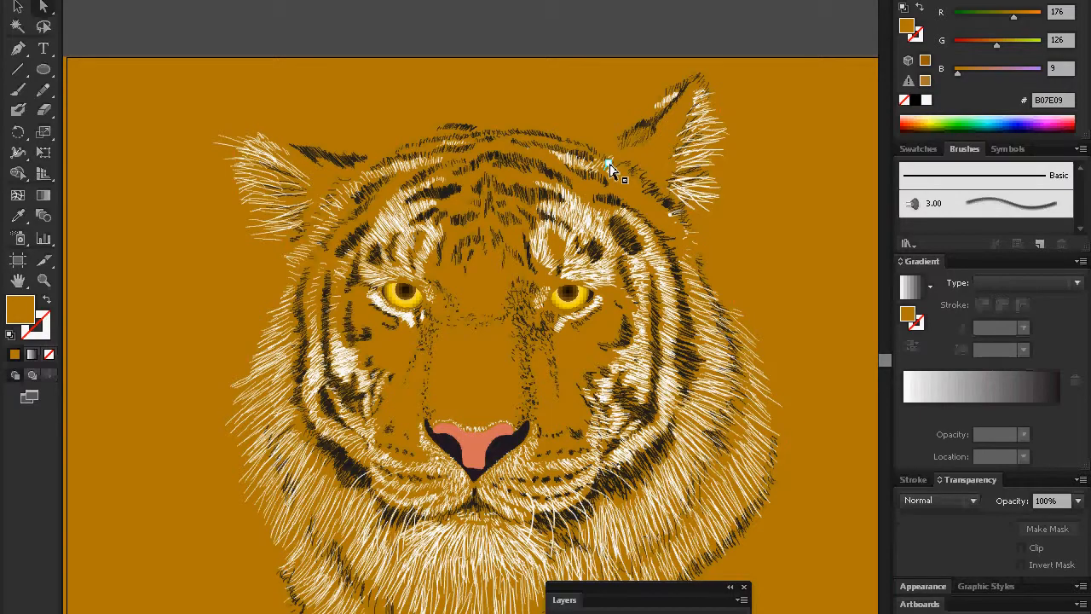
{"action": "mouse_move", "coordinate": [443, 5]}
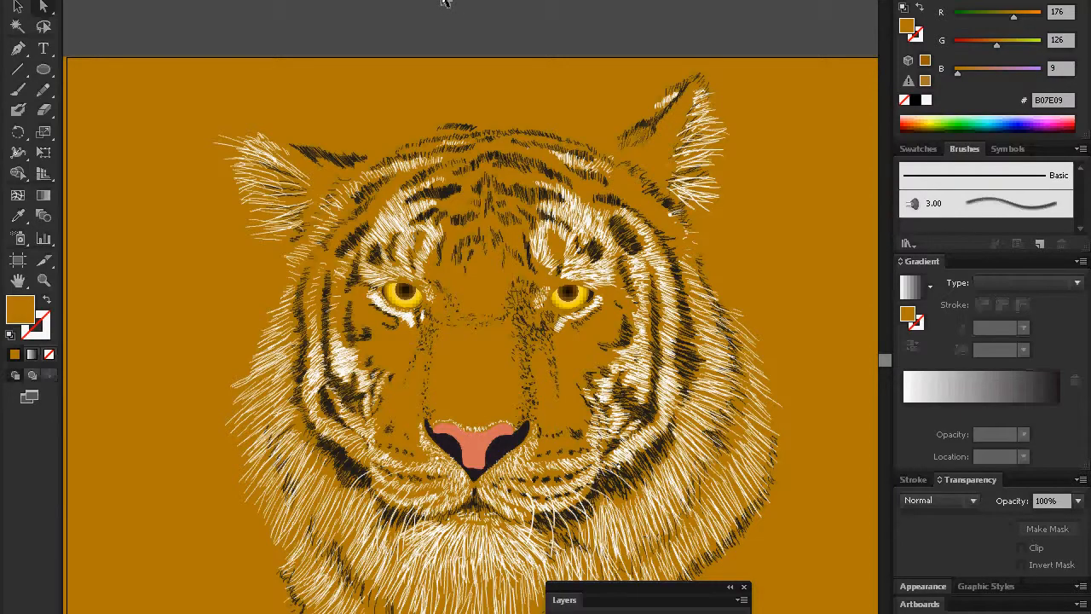